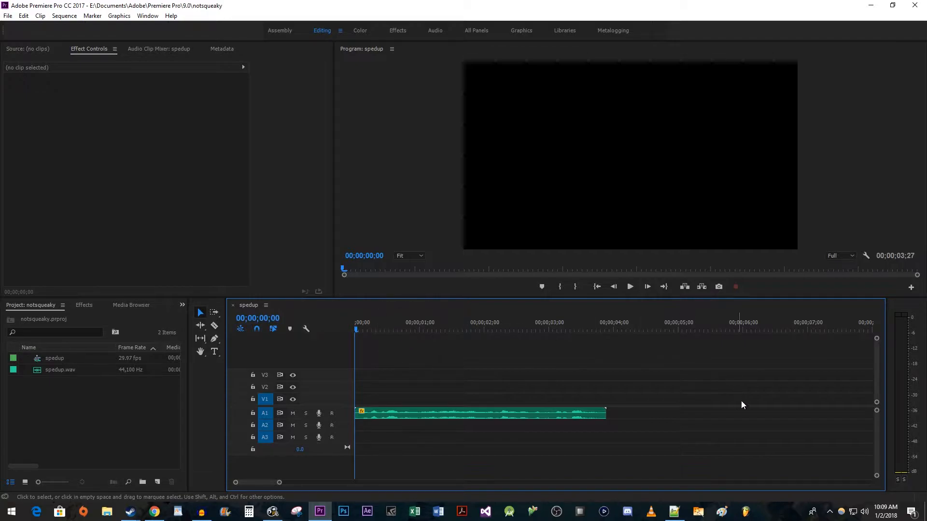
mouse_move(537, 512)
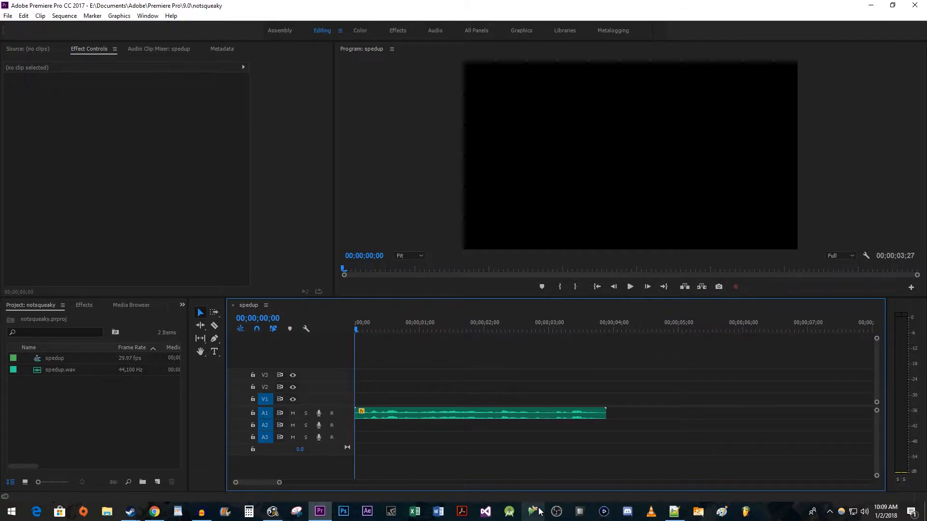
Set the spedup.wav clip's speed to 150% in the Clip Speed/Duration settings
click(629, 287)
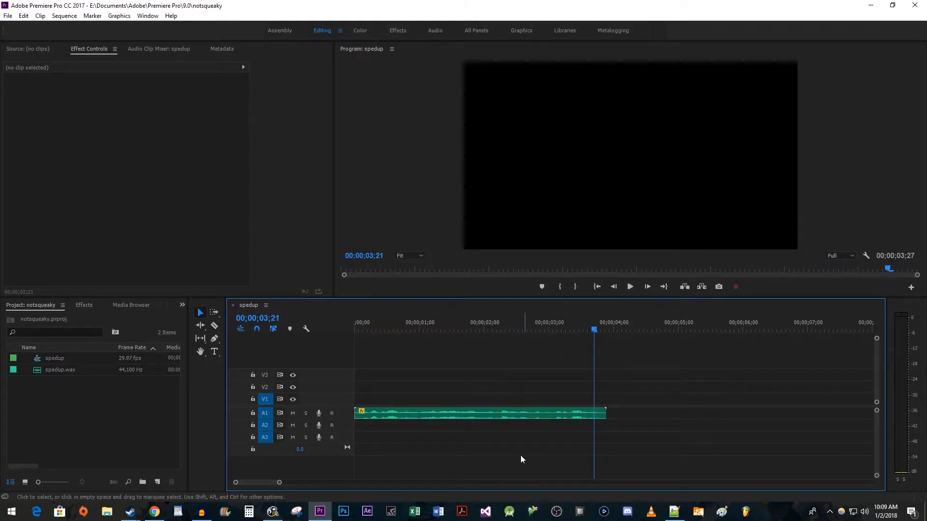
right_click(479, 412)
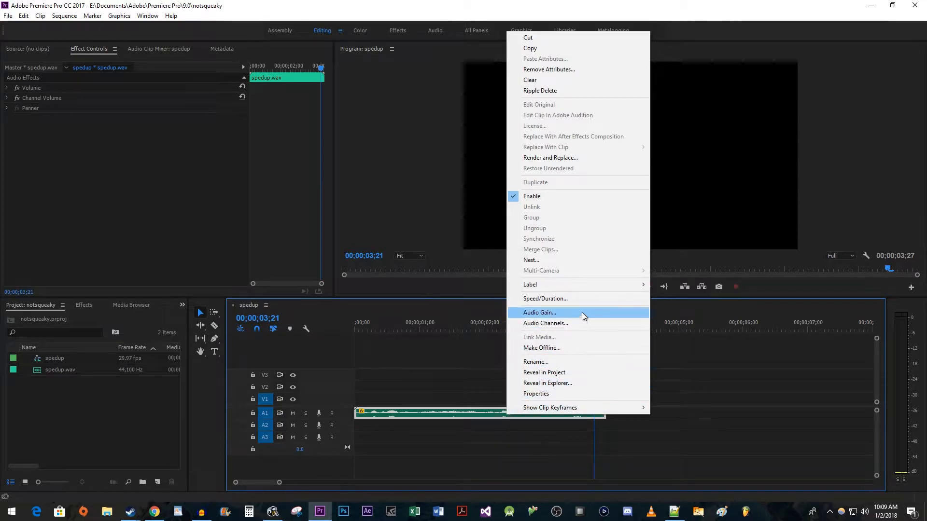
click(544, 298)
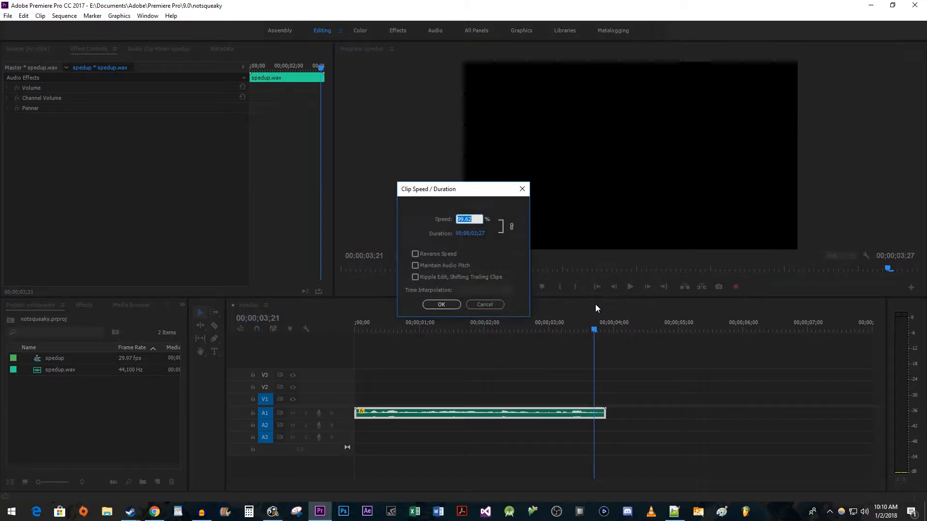
text(150)
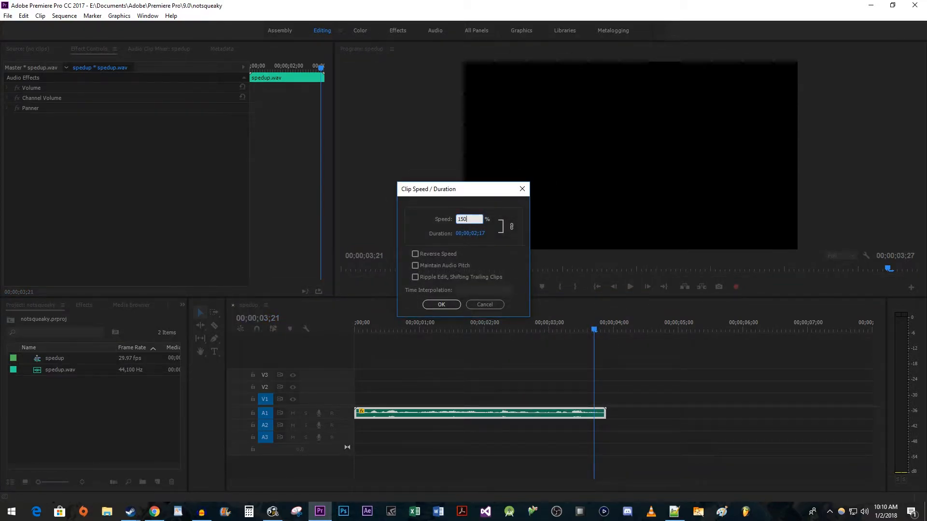
click(440, 304)
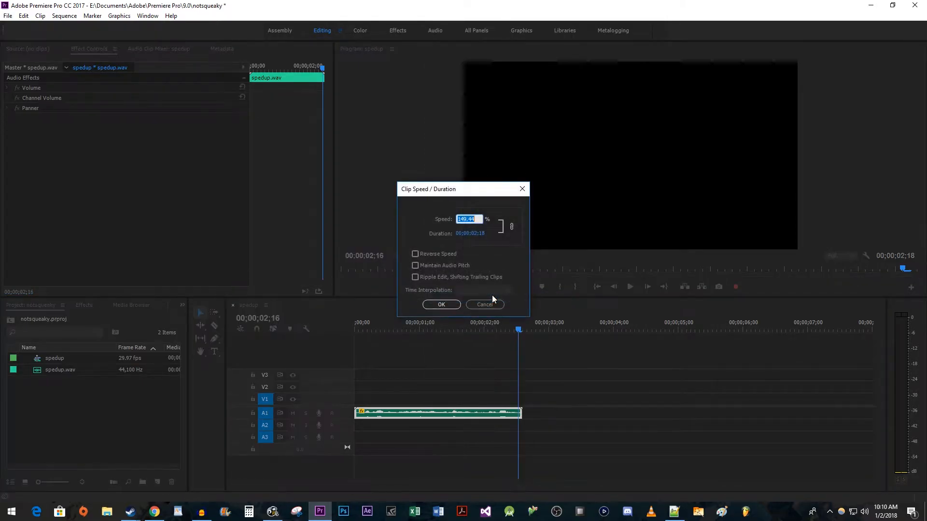
Toggle Maintain Audio Pitch and confirm the clip speed settings
click(415, 265)
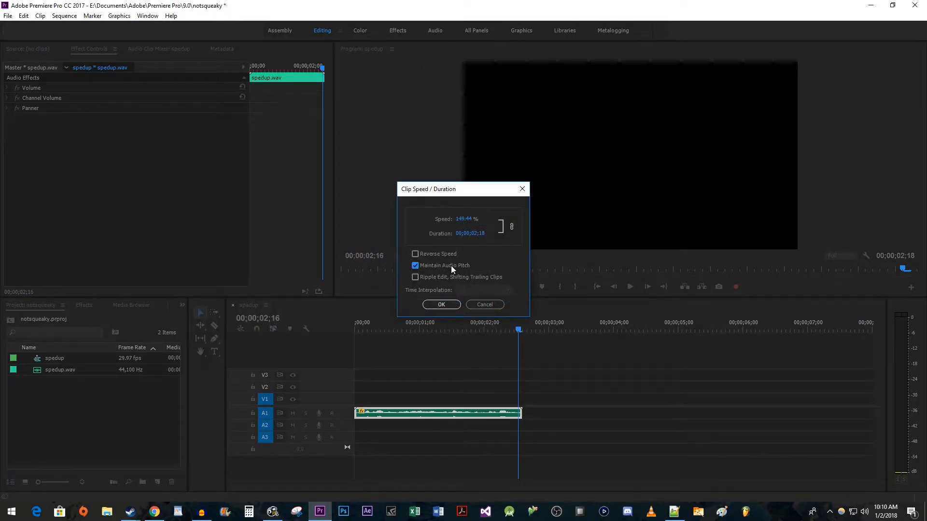
click(440, 304)
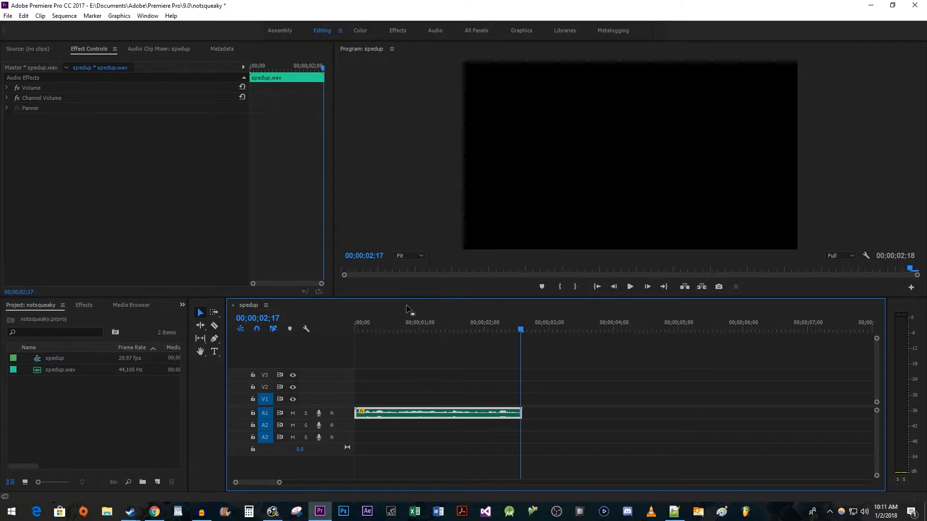
Search 'pitch shifter', apply Pitch Shifter (Obsolete) to the clip and expand its Individual Parameters
click(84, 305)
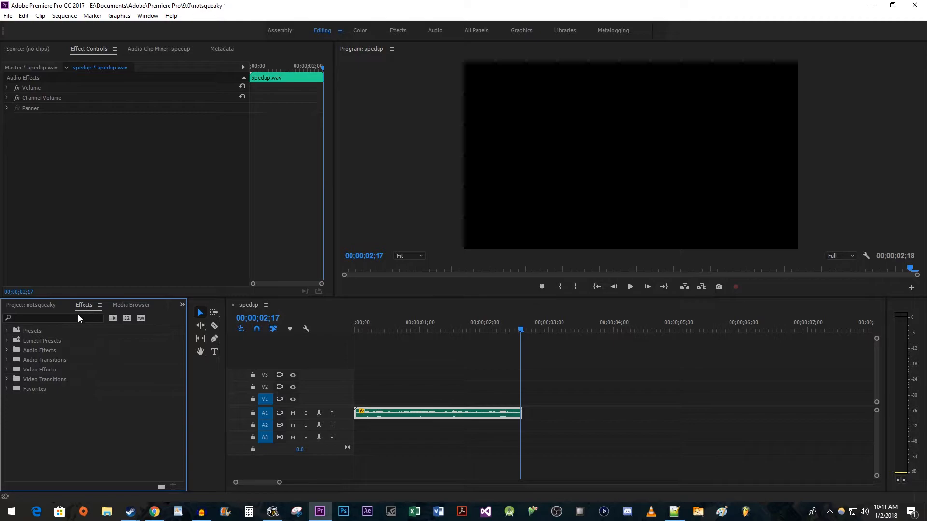
text(p)
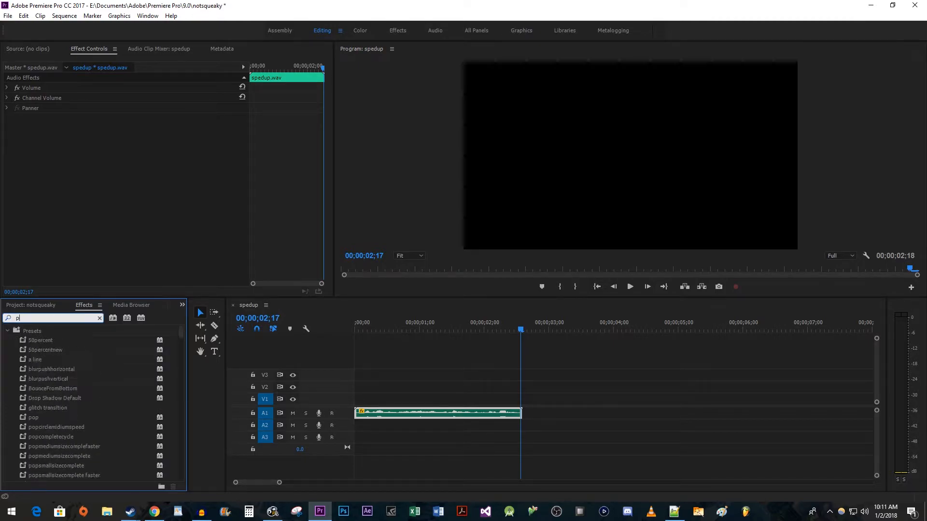
text(pitch shifter)
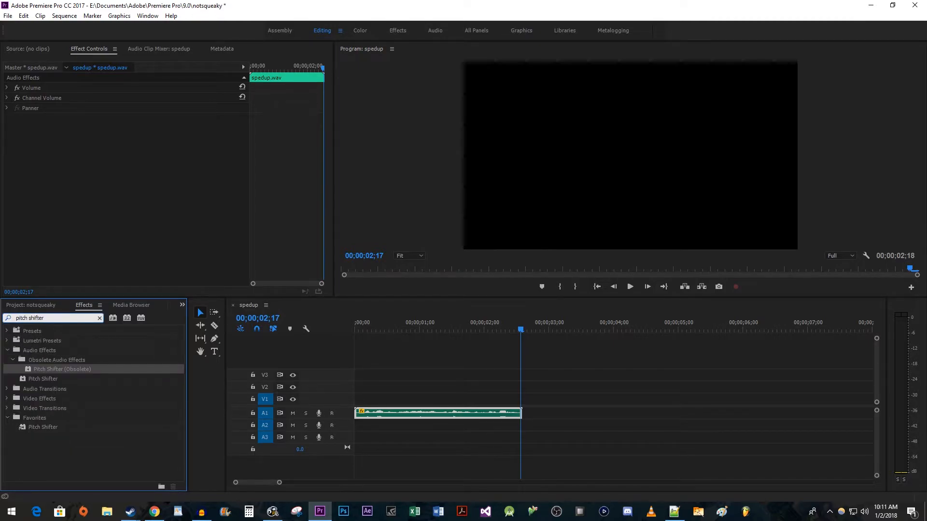
mouse_move(74, 371)
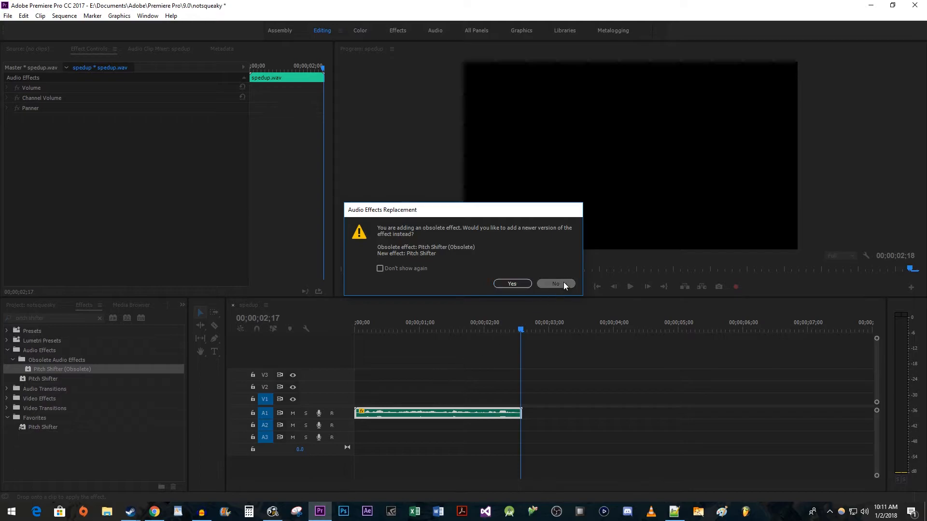
click(555, 284)
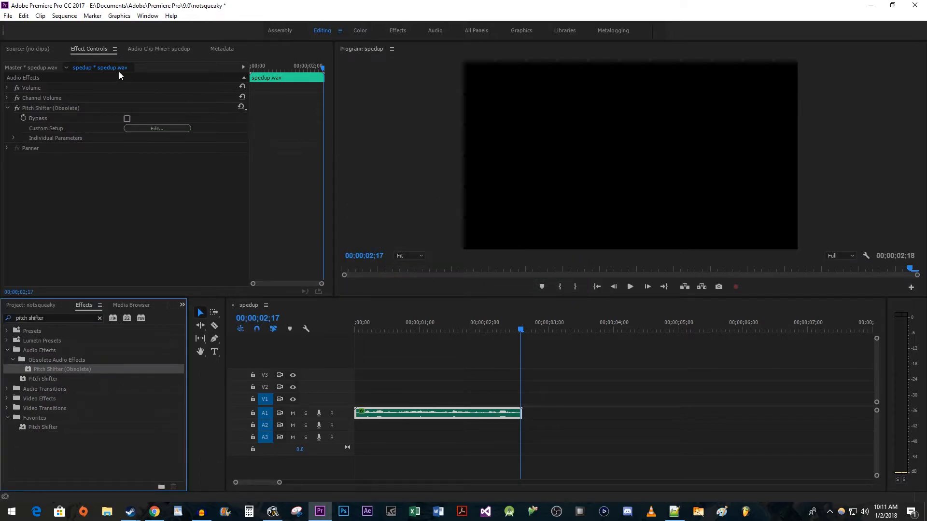
mouse_move(78, 77)
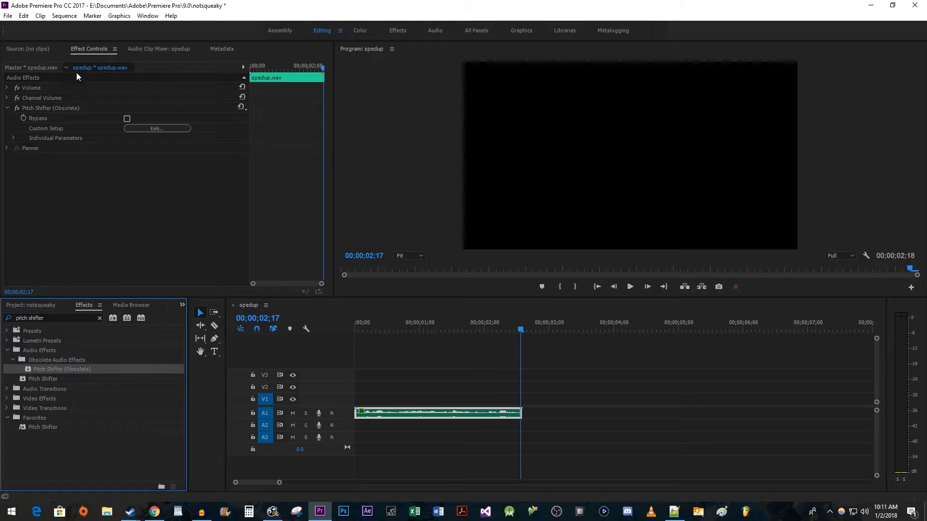
click(13, 138)
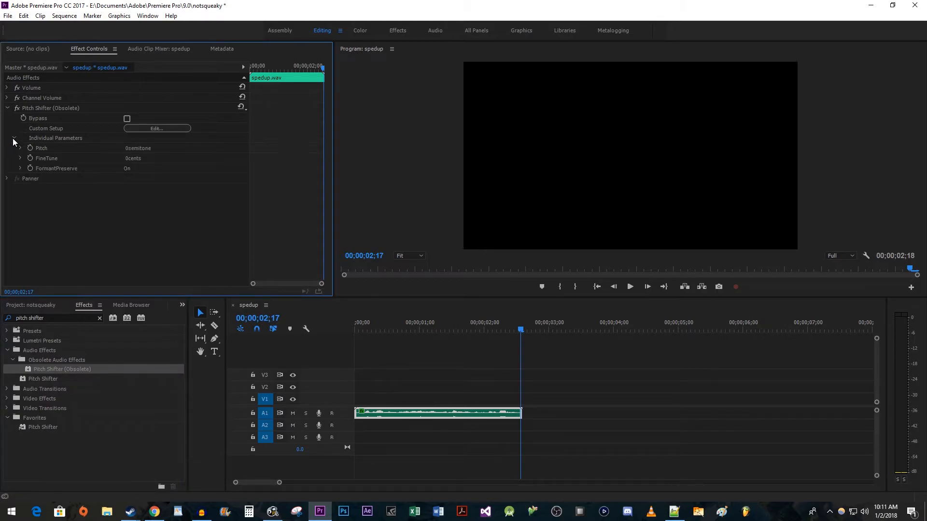
Lower the Pitch Shifter's Pitch value to -7 semitones
click(20, 147)
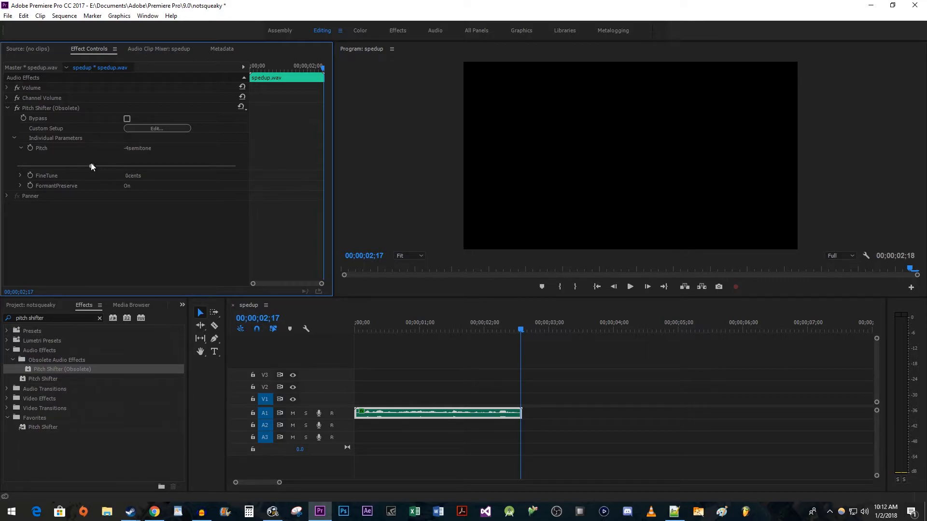
drag(92, 165, 64, 165)
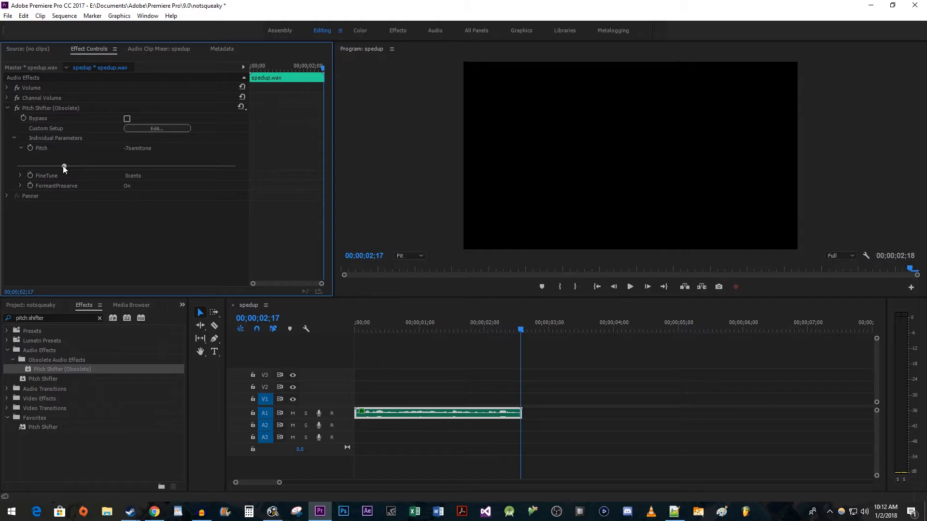
click(628, 287)
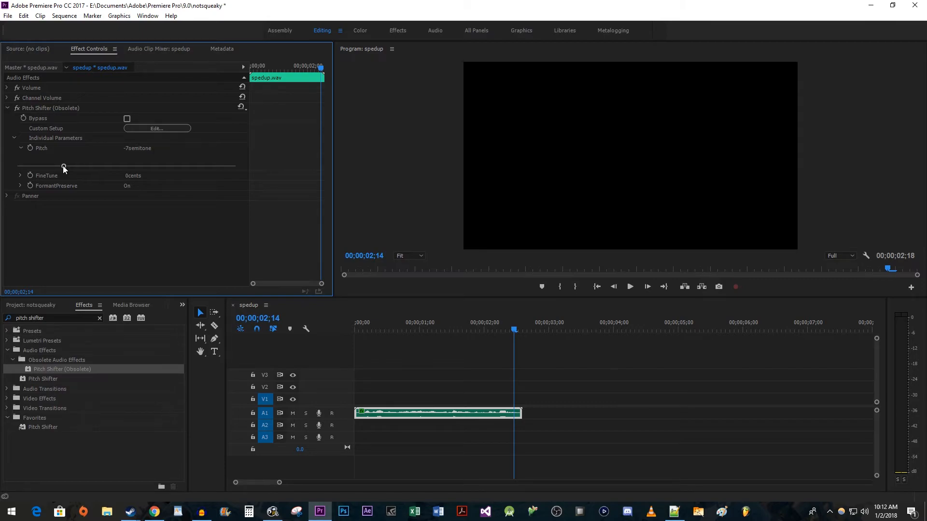
mouse_move(54, 189)
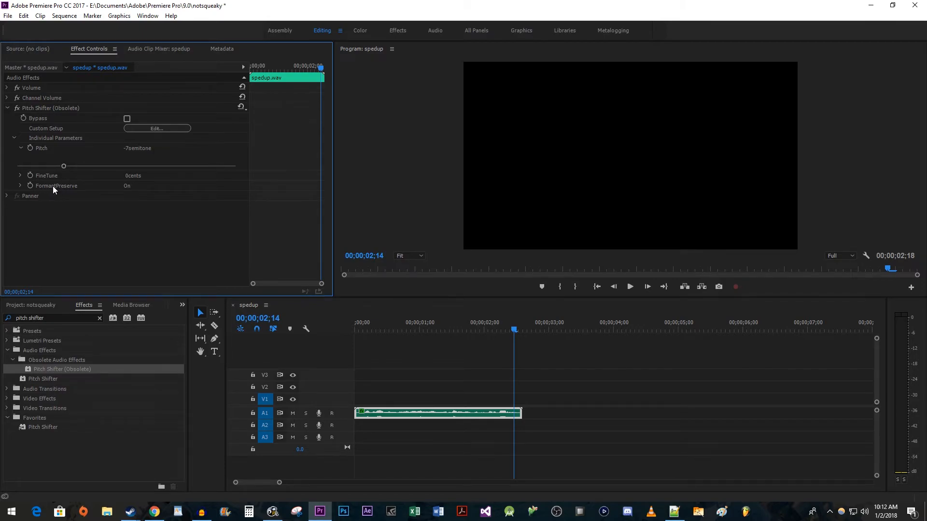
Turn FormantPreserve off and play back the pitched-down clip
click(19, 186)
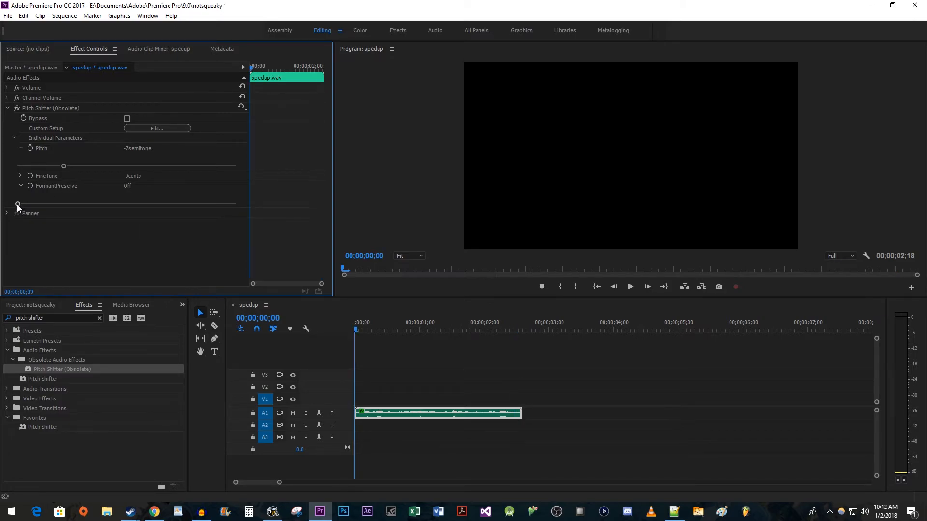
click(629, 287)
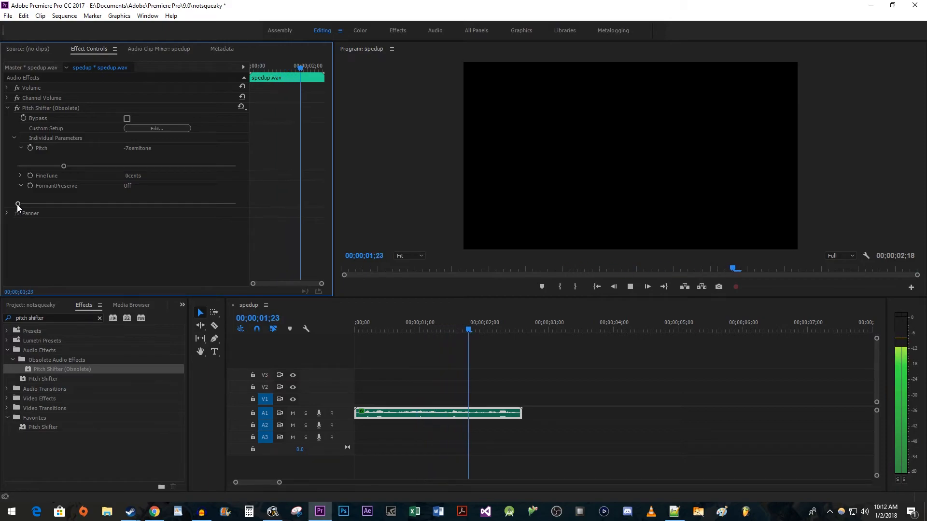